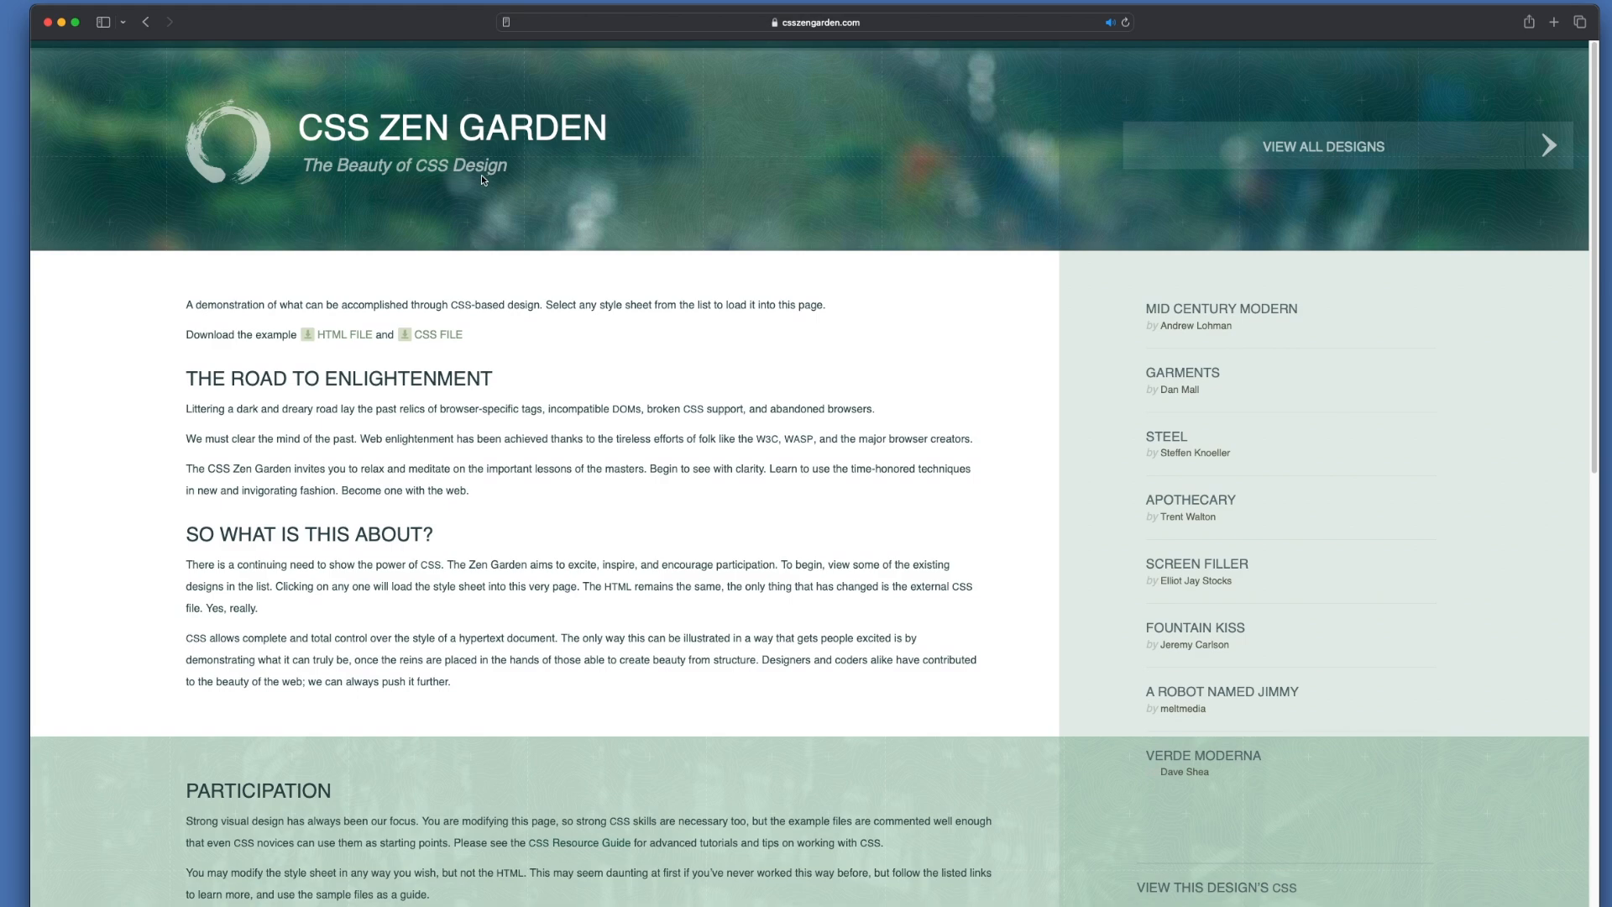
# - Browse the All Designs gallery past previews like Apothecary, Verde Moderna and Oceanscape
pyautogui.click(1325, 146)
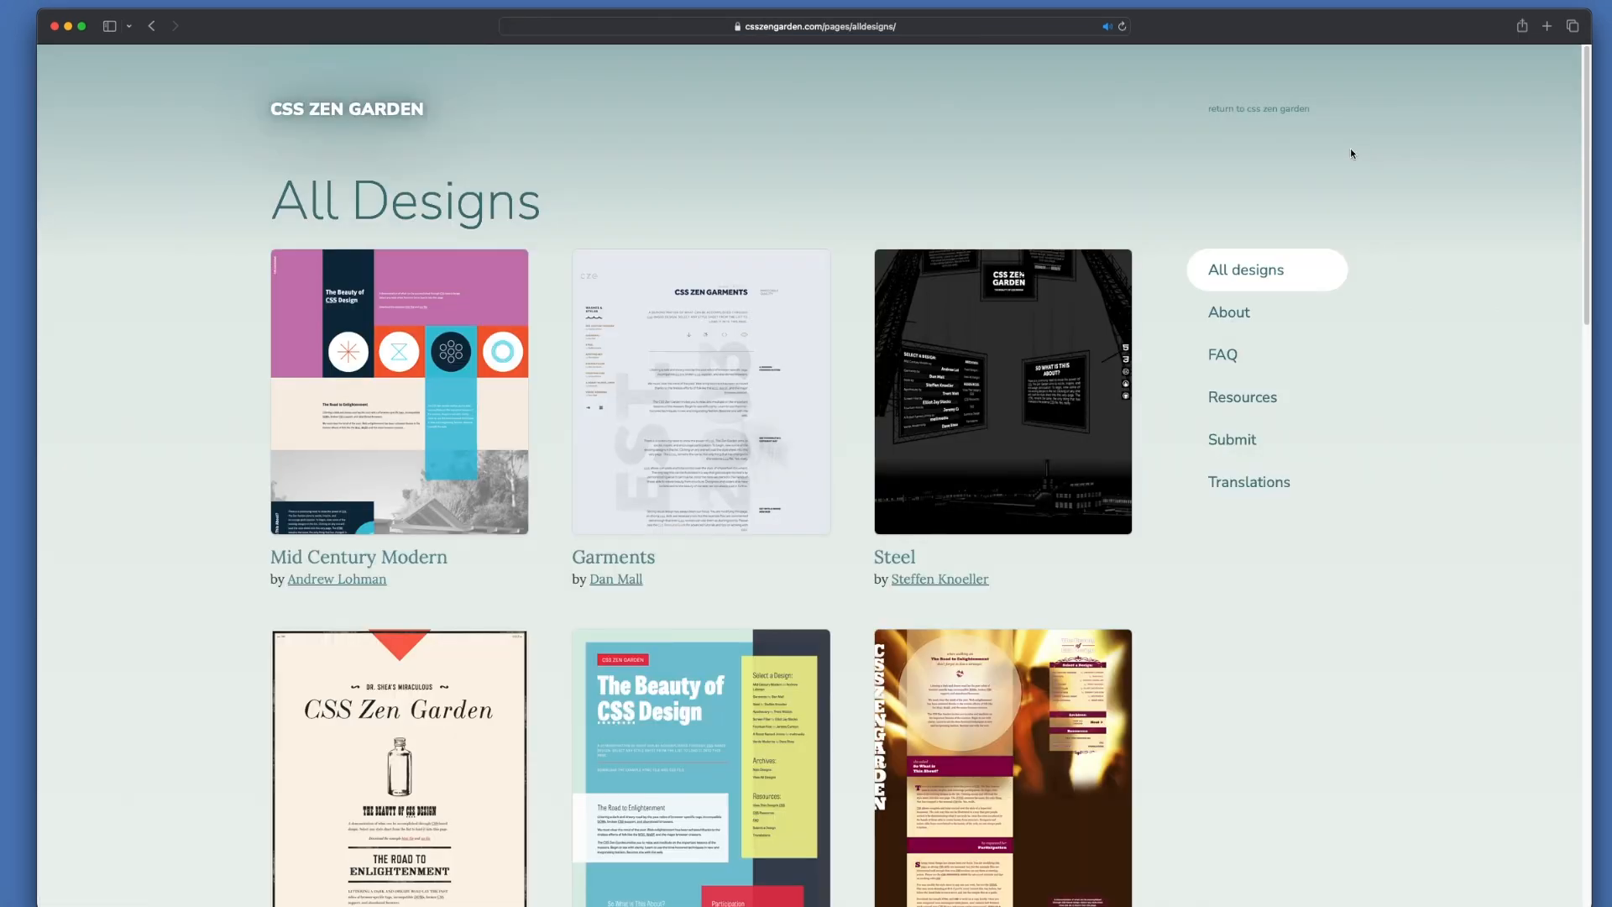
pyautogui.scroll(-3)
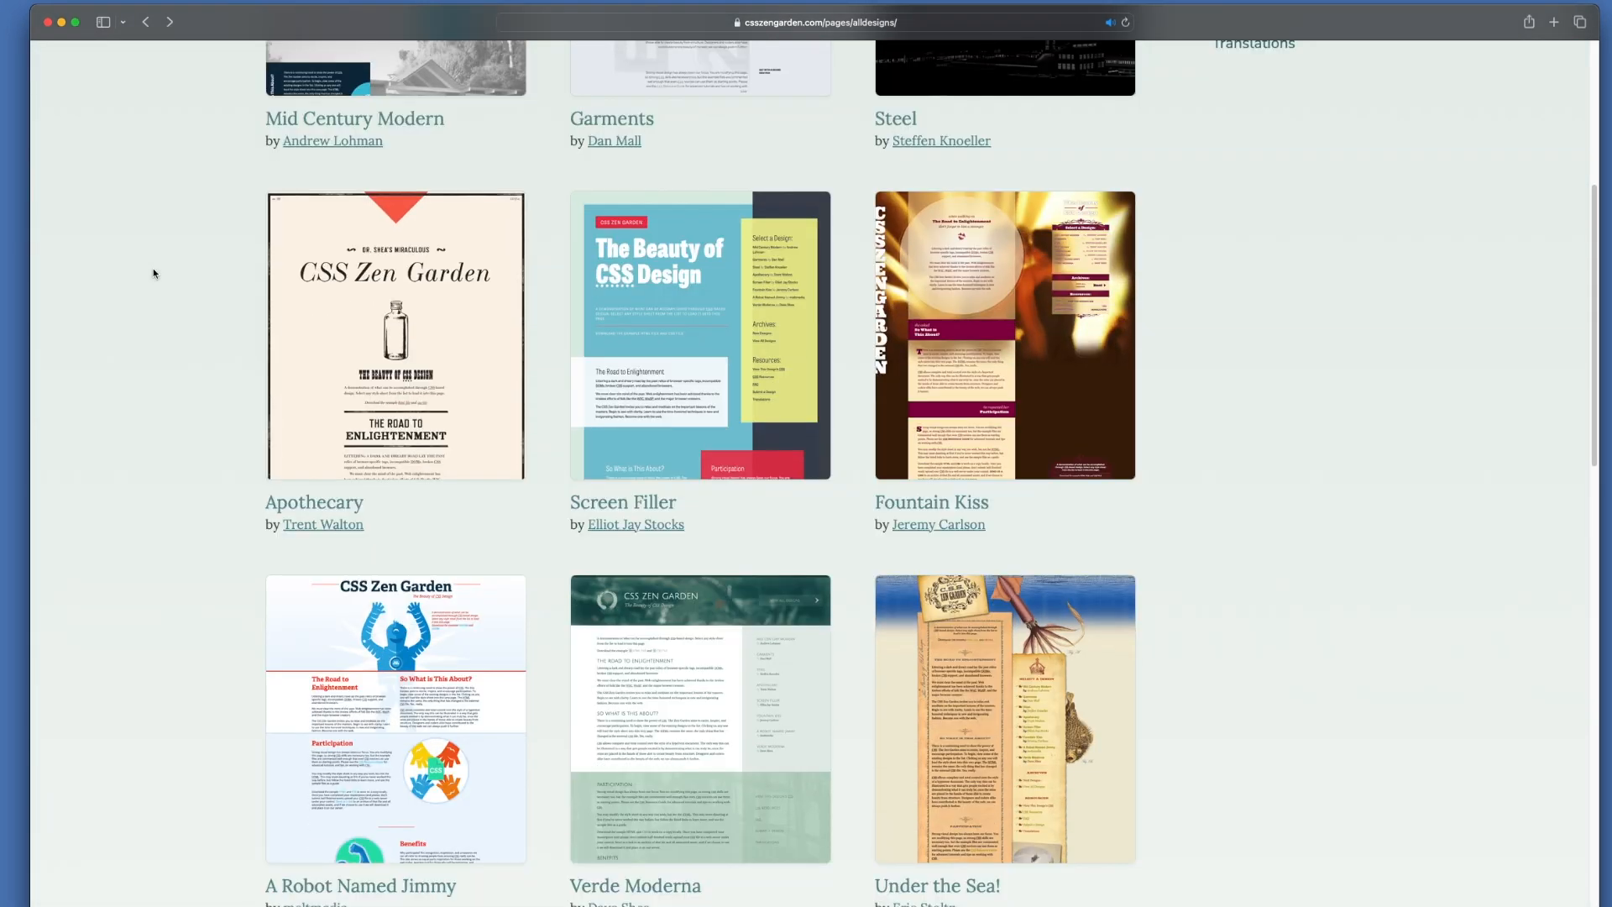
pyautogui.scroll(-3)
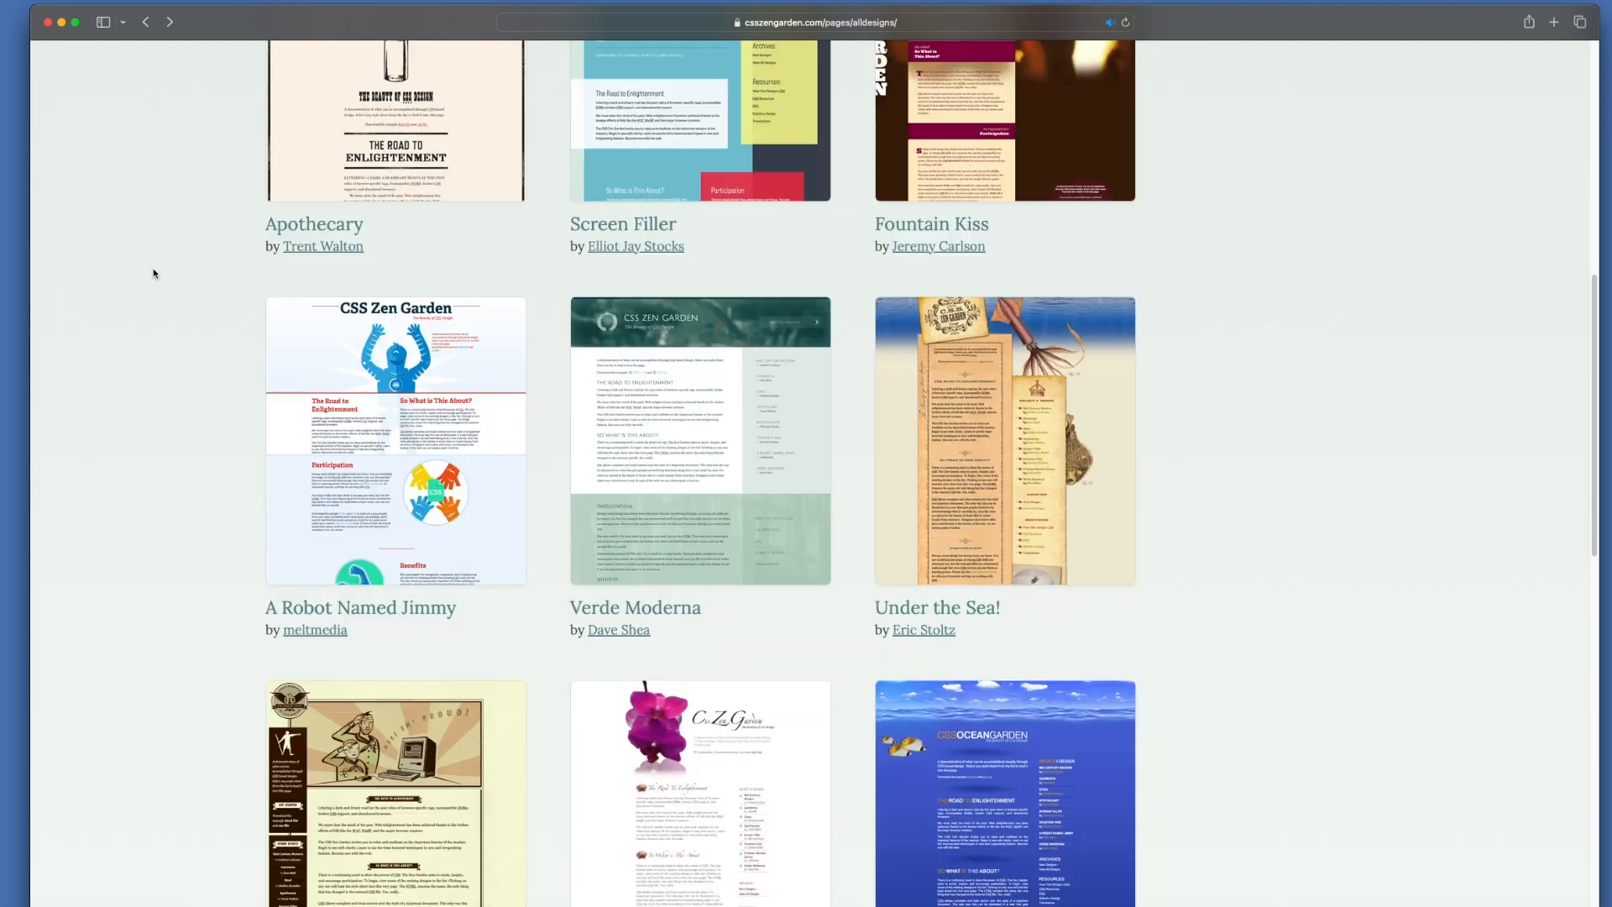
pyautogui.scroll(-3)
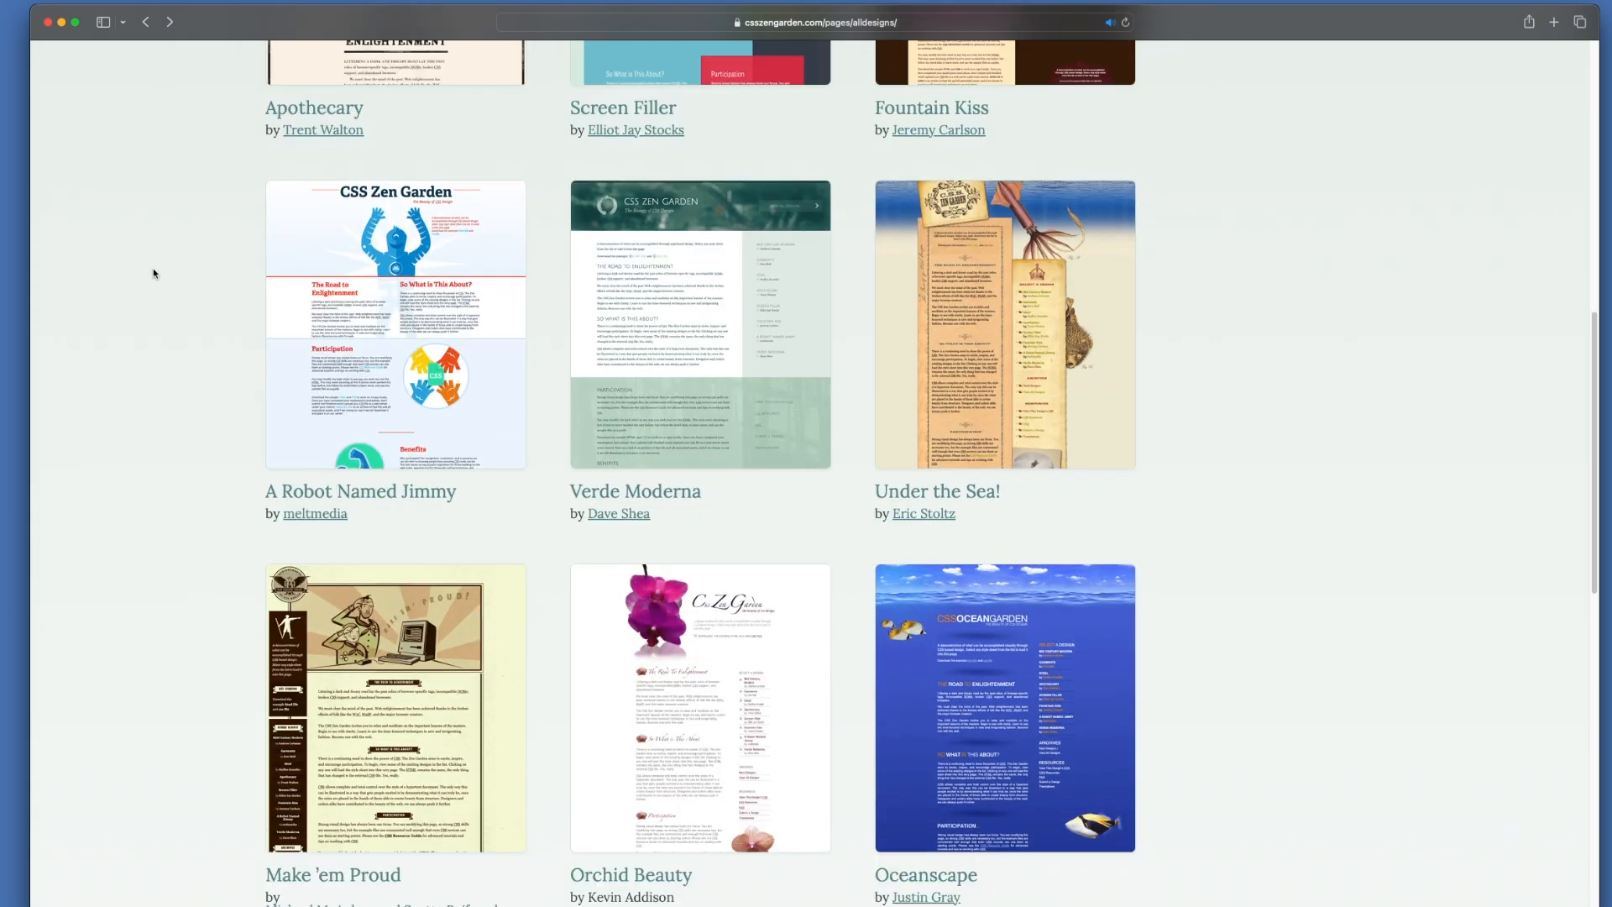
pyautogui.scroll(-3)
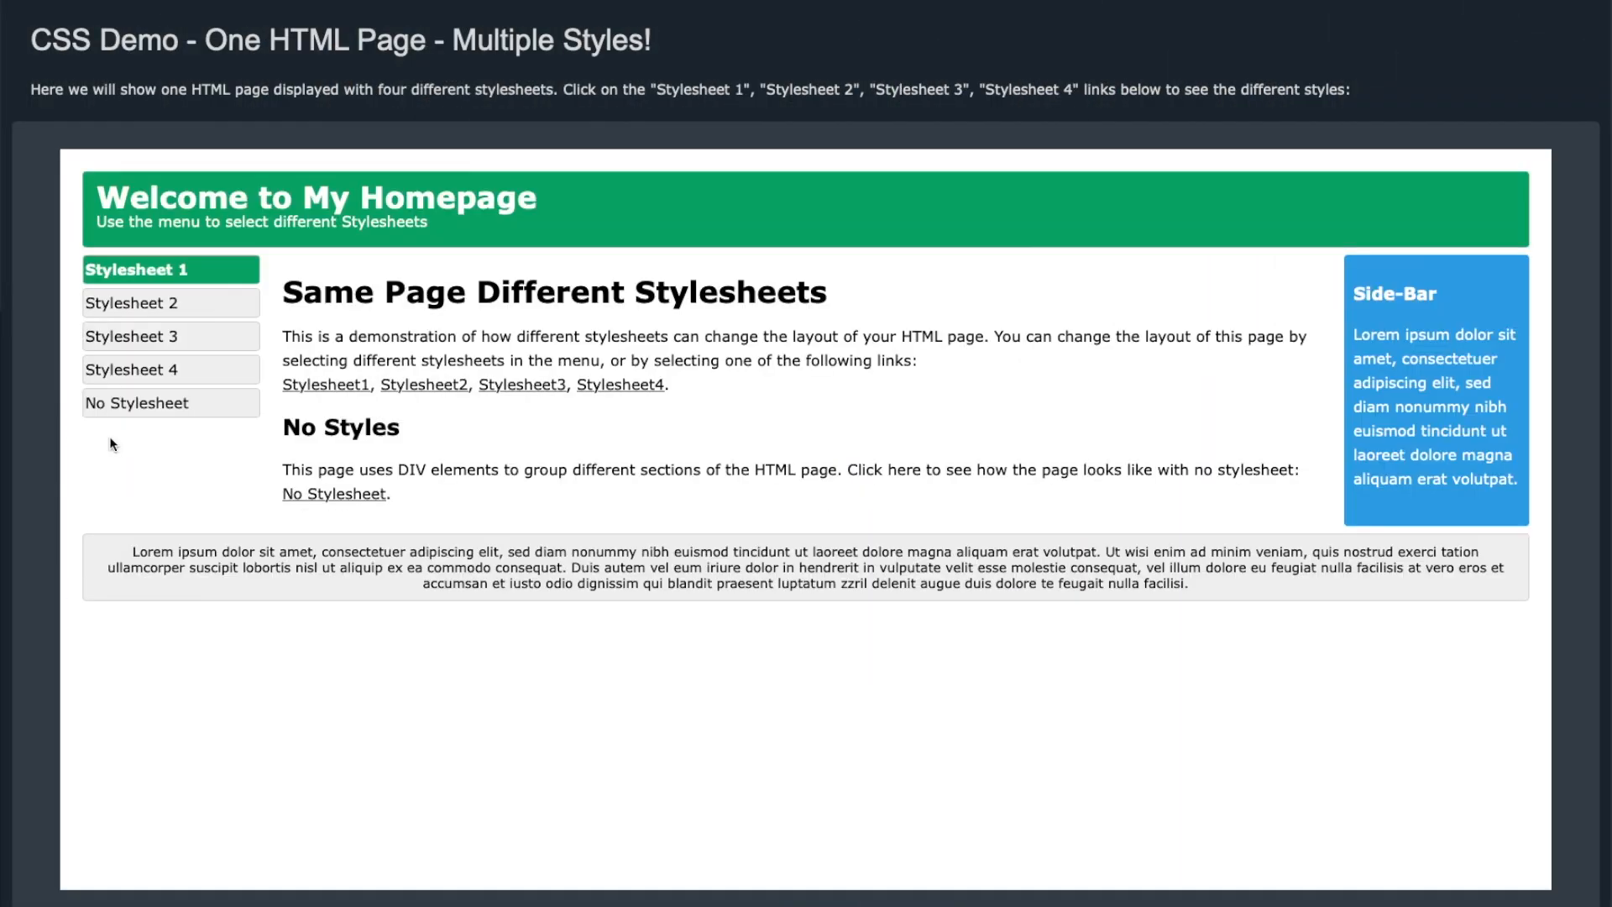
# - Restyle the demo page with Stylesheet 2, then 3, then 4's black, green-monospace look
pyautogui.click(131, 302)
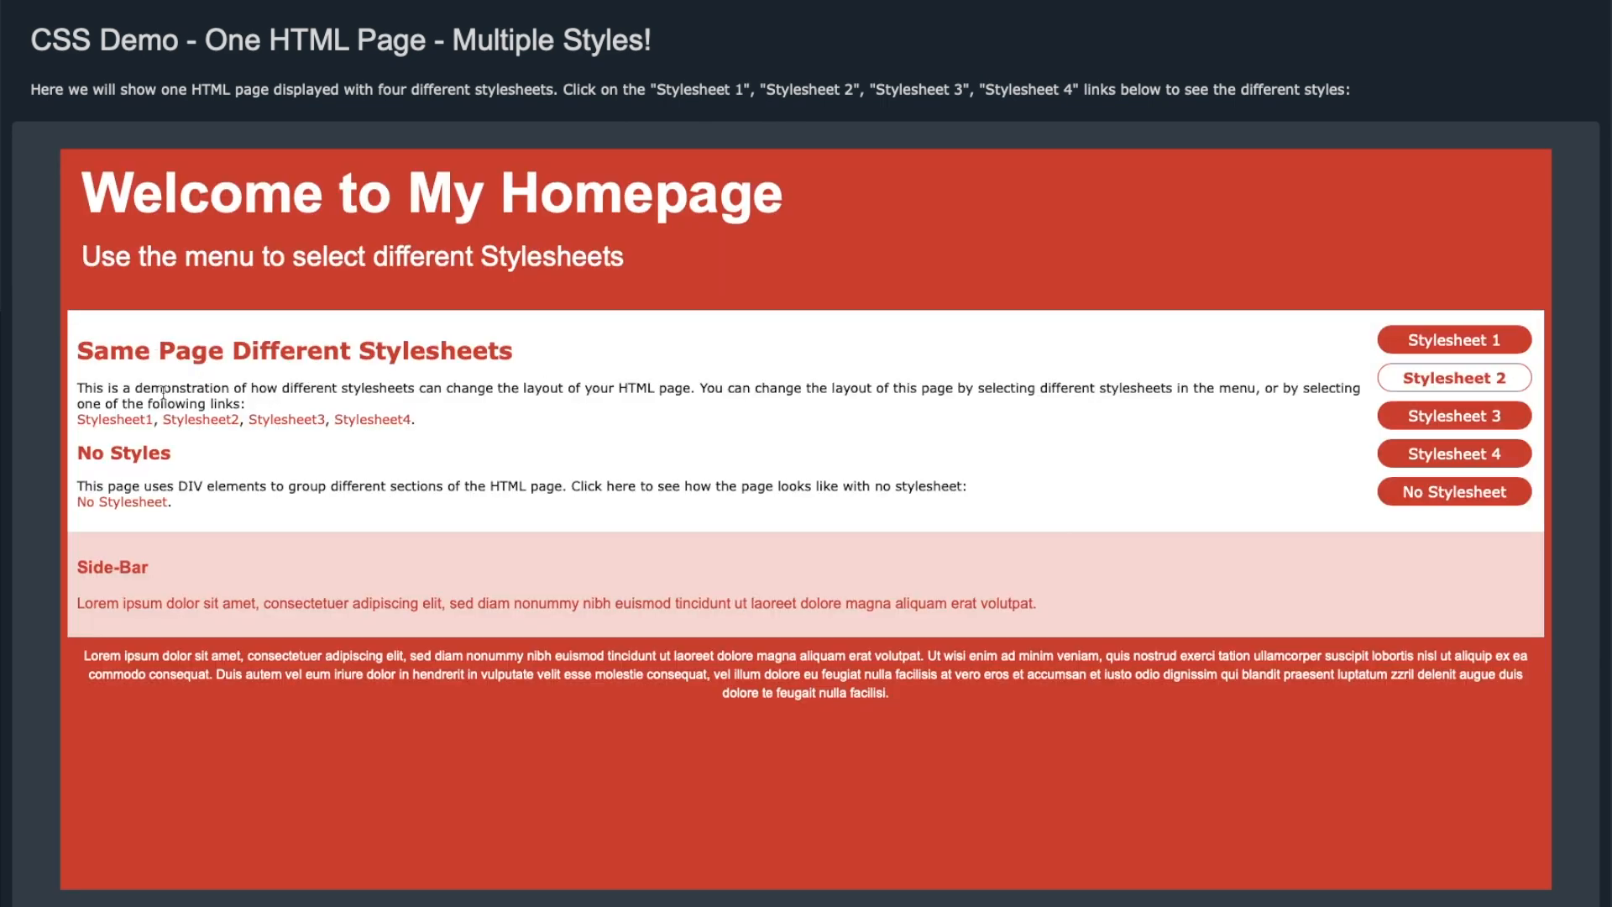
pyautogui.click(1454, 415)
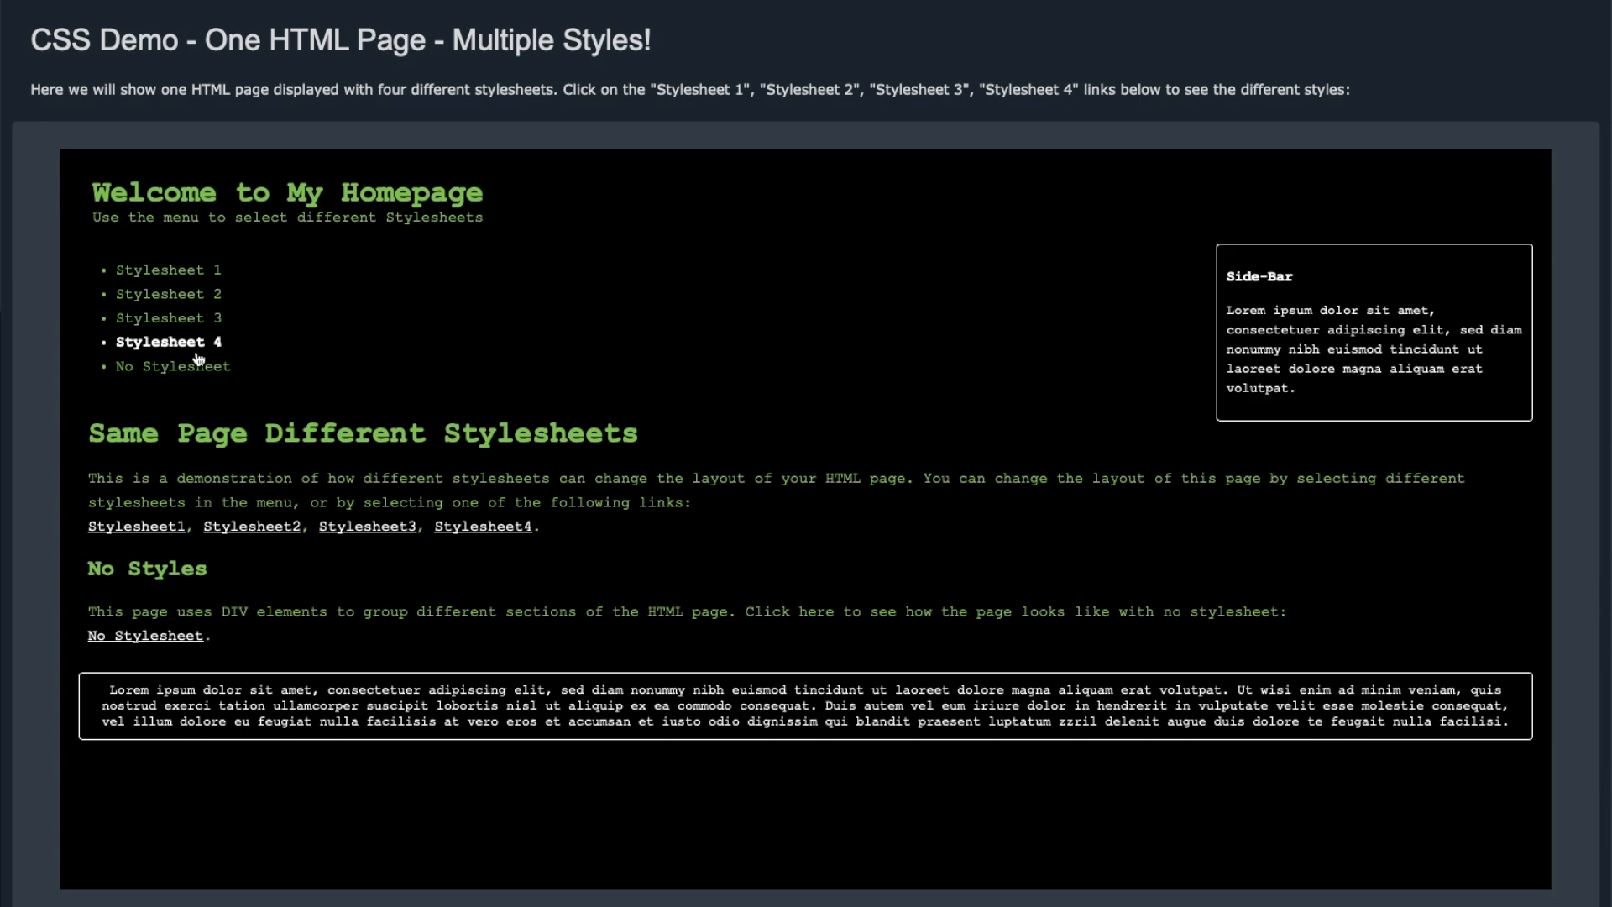
pyautogui.click(171, 368)
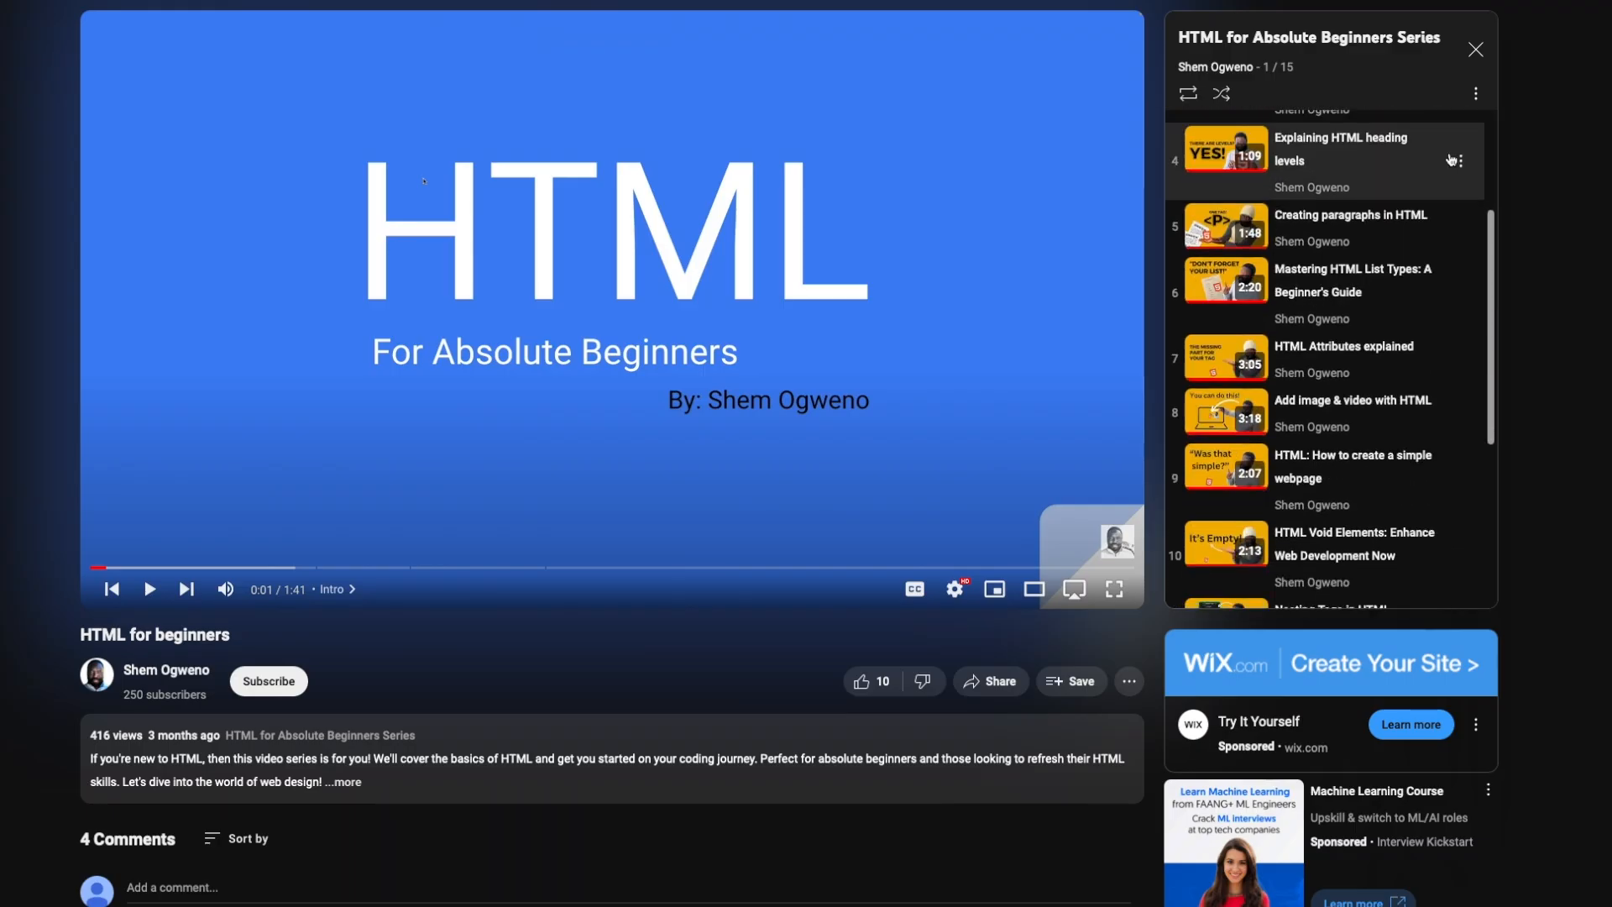
# - Scroll the HTML for Absolute Beginners playlist to later lessons on nesting, hyperlinks and tables
pyautogui.scroll(-3)
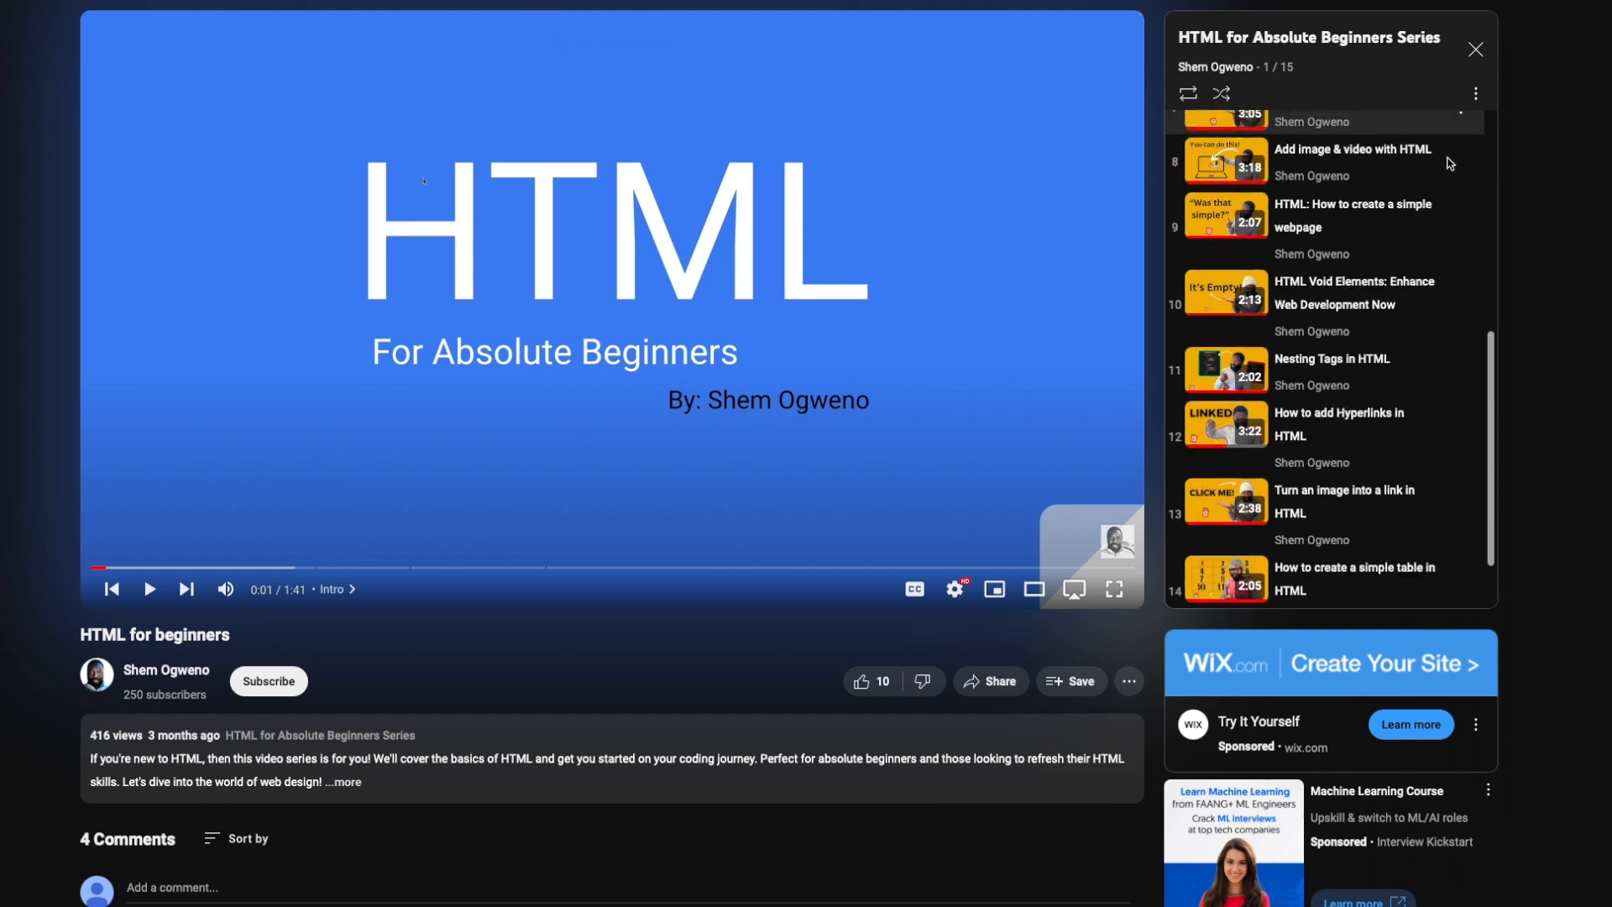